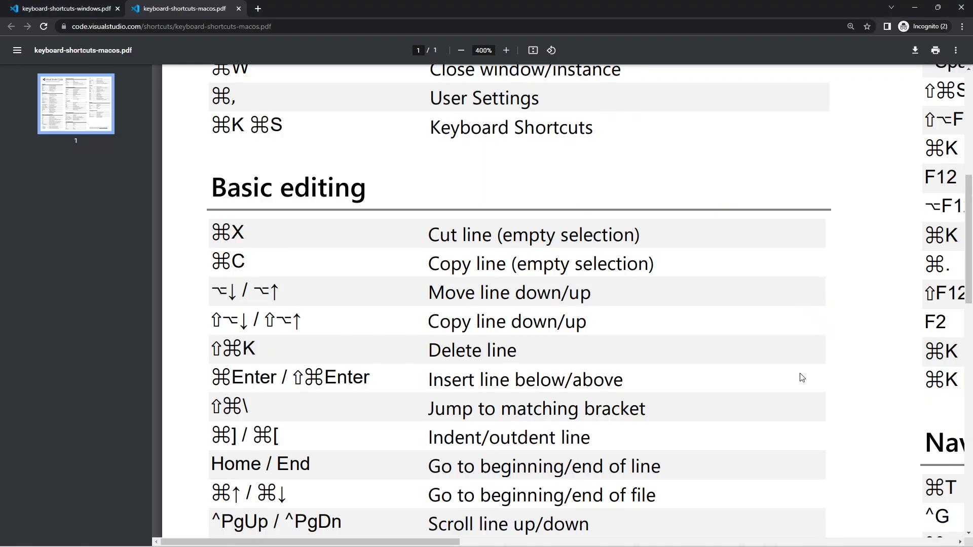
Compare the Windows and macOS VS Code shortcut sheets, ending on the Windows basic-editing list
{"action": "left_click", "coordinate": [61, 9]}
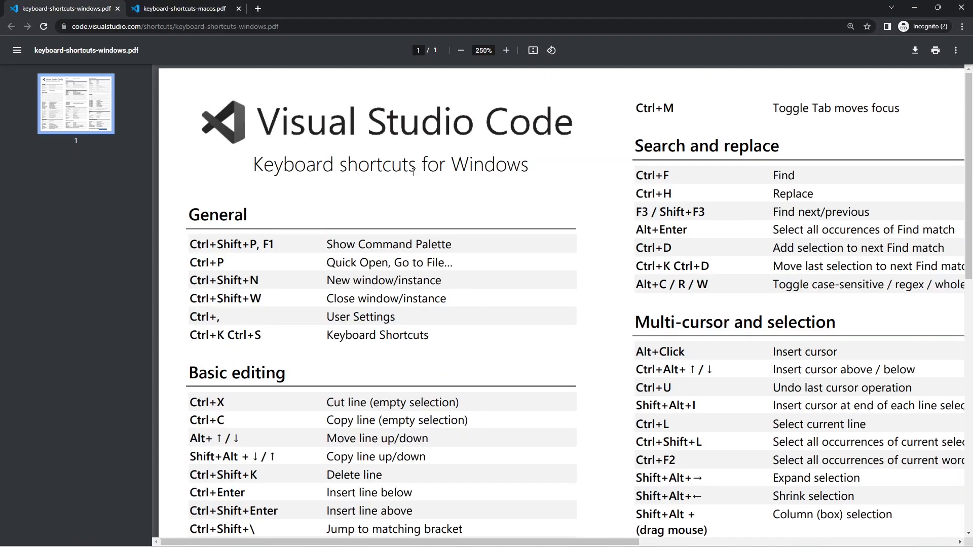
{"action": "mouse_move", "coordinate": [495, 217]}
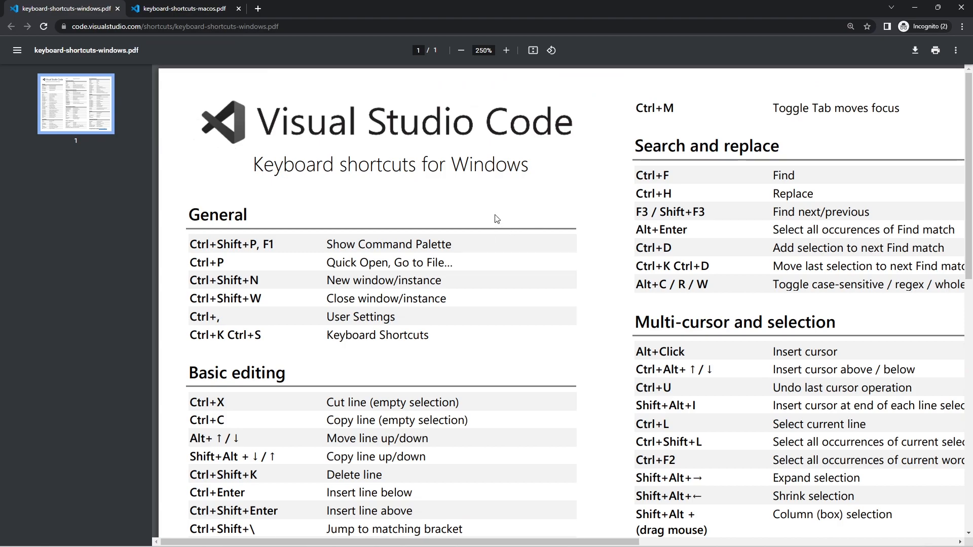
{"action": "mouse_move", "coordinate": [571, 213]}
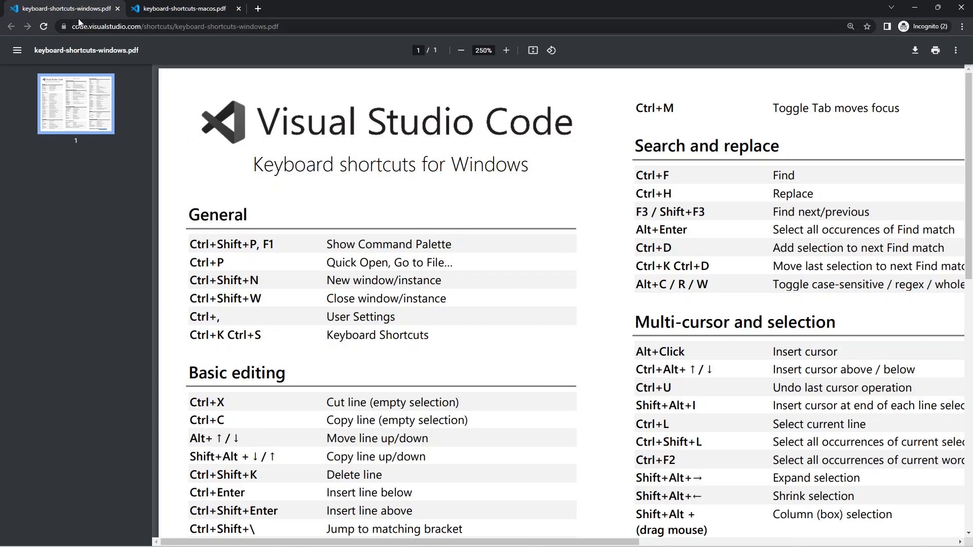
{"action": "mouse_move", "coordinate": [417, 141]}
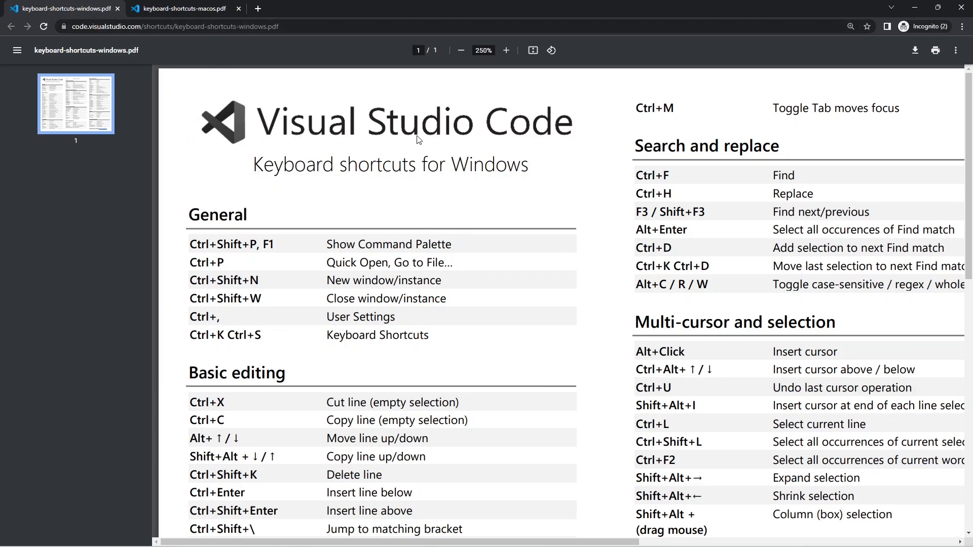
{"action": "mouse_move", "coordinate": [488, 172]}
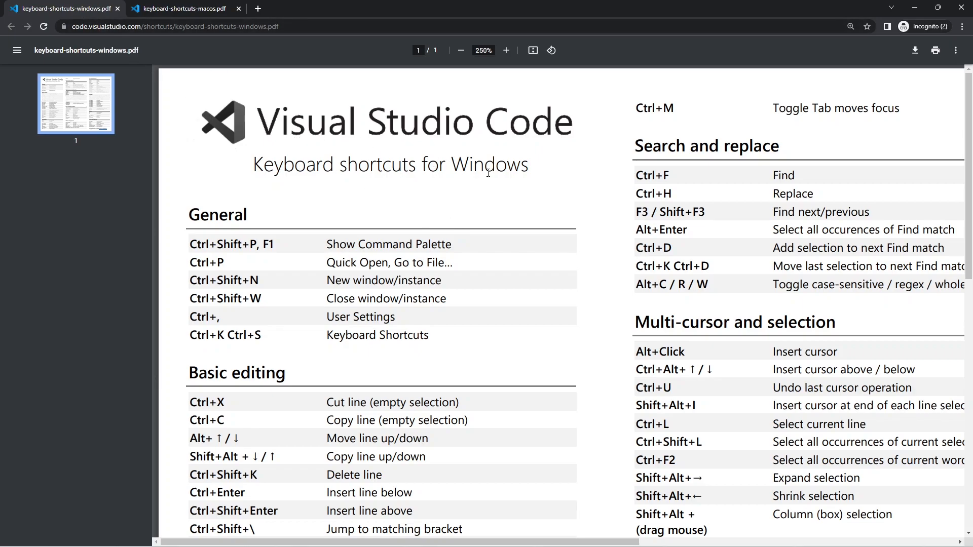
{"action": "left_click", "coordinate": [182, 9]}
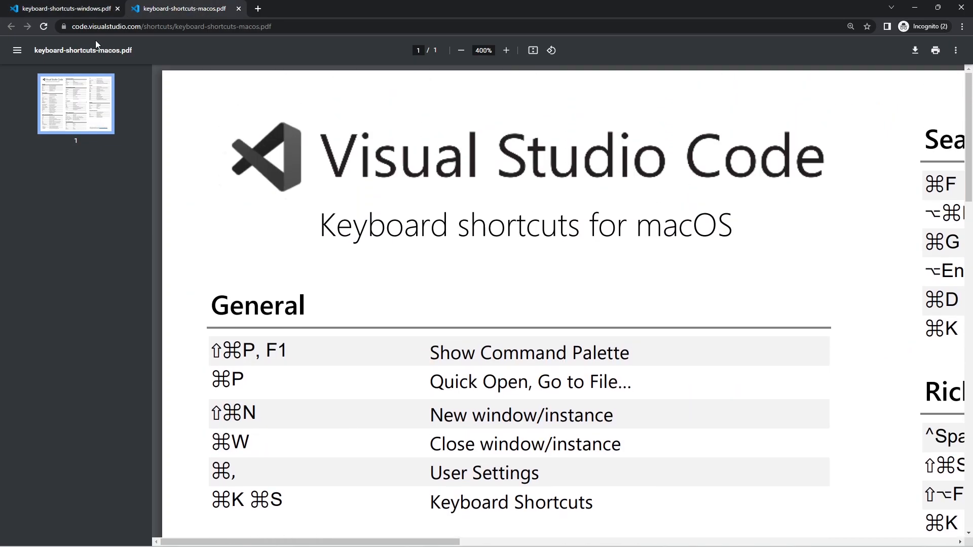
{"action": "left_click", "coordinate": [55, 9]}
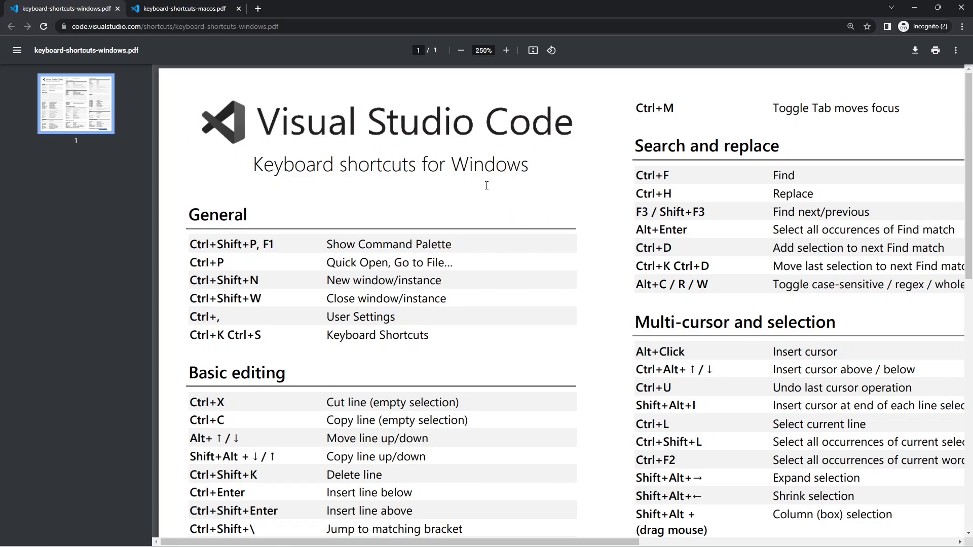
{"action": "scroll", "scroll_direction": "down", "scroll_amount": 3}
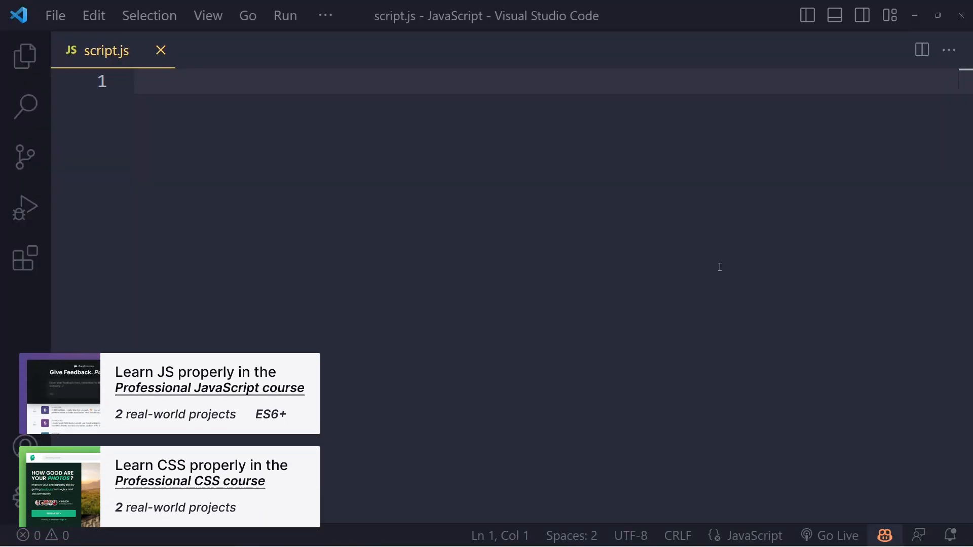
Add console.log(1); on line 1 of script.js, then revisit the Windows shortcut sheet
{"action": "type", "text": "console.lo"}
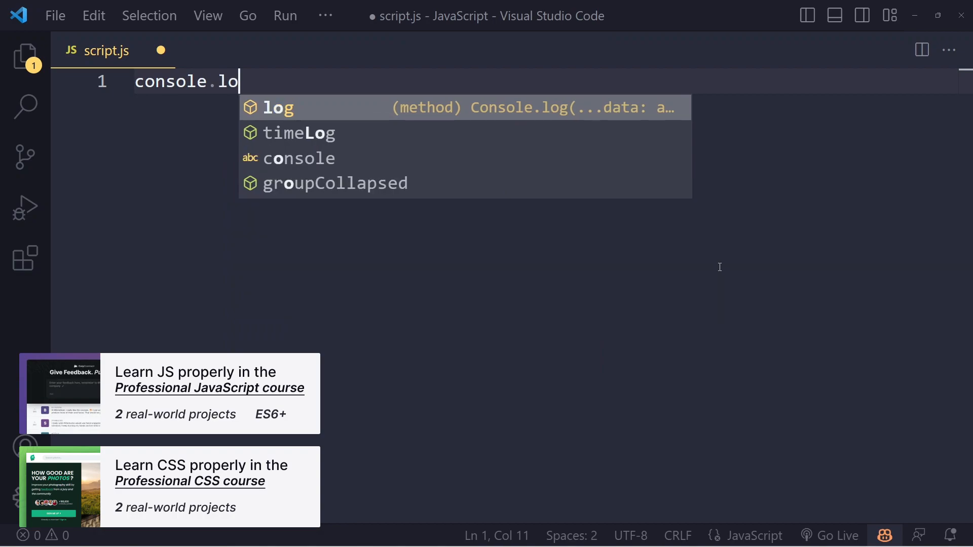
{"action": "type", "text": "g(1);"}
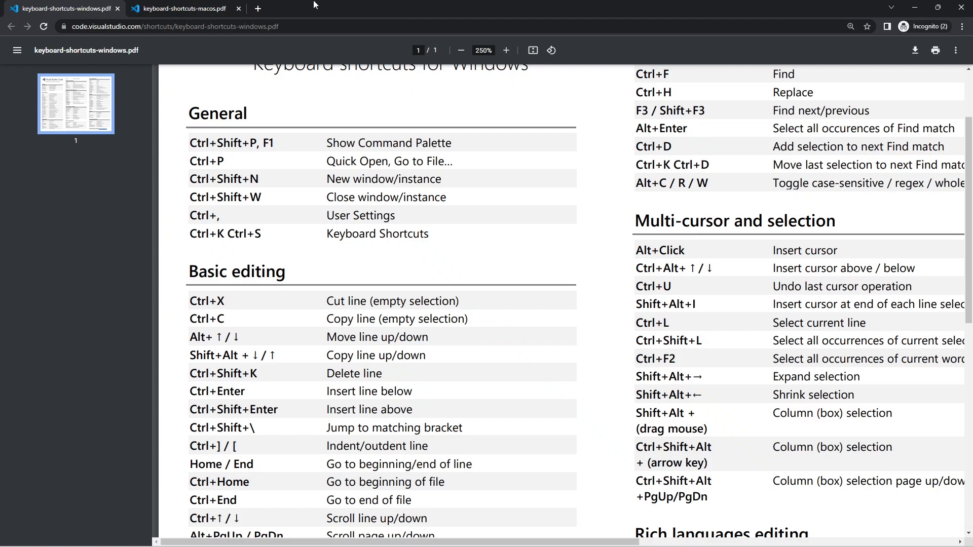
{"action": "left_click", "coordinate": [187, 9]}
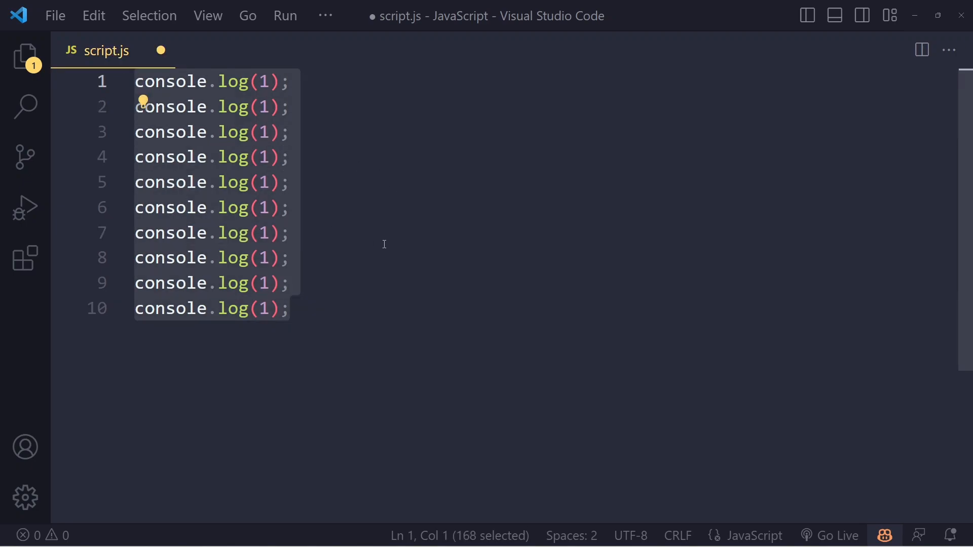
Comment out all ten console.log(1); lines with Ctrl+/
{"action": "key", "text": "Ctrl+/"}
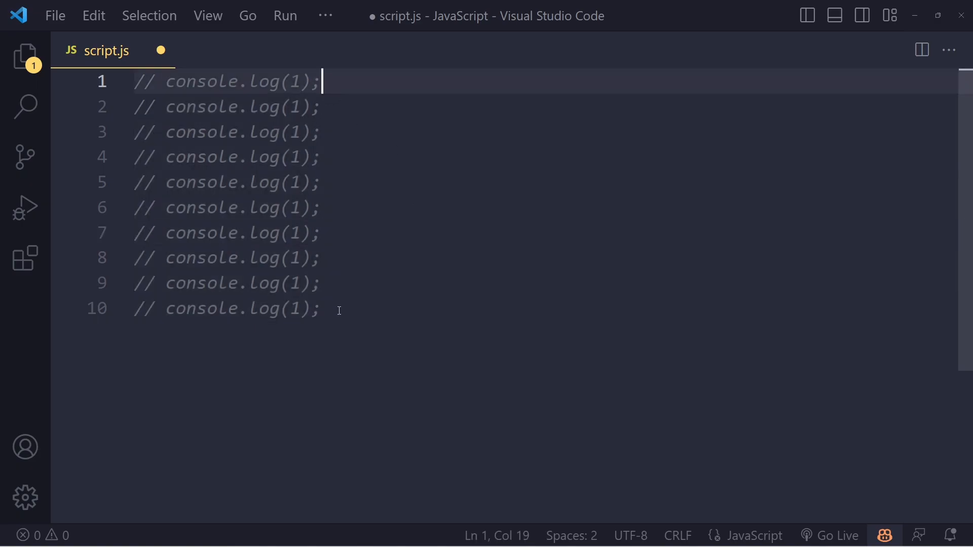
{"action": "left_click", "coordinate": [322, 308]}
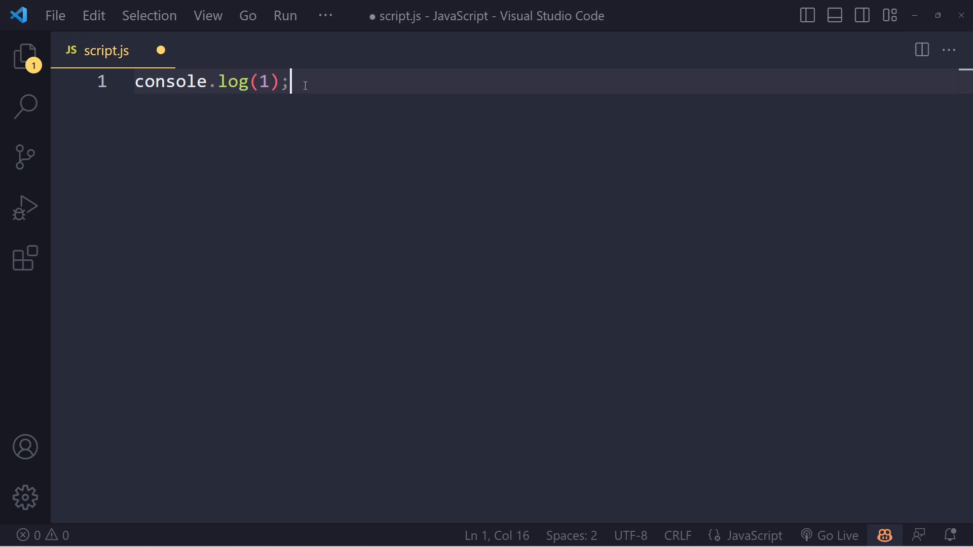
Copy the console.log(1); line and paste a second copy down on line 8
{"action": "key", "text": "ctrl+a"}
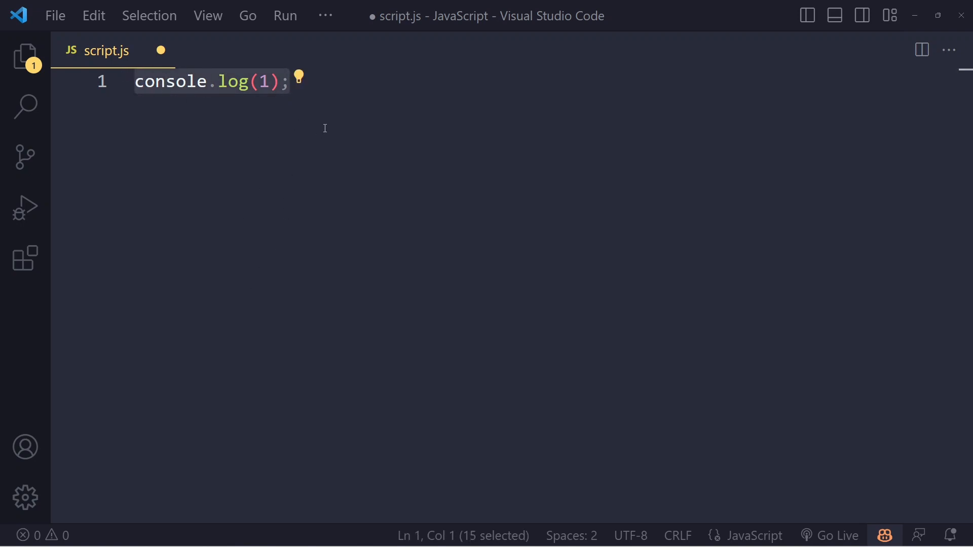
{"action": "left_click", "coordinate": [288, 82]}
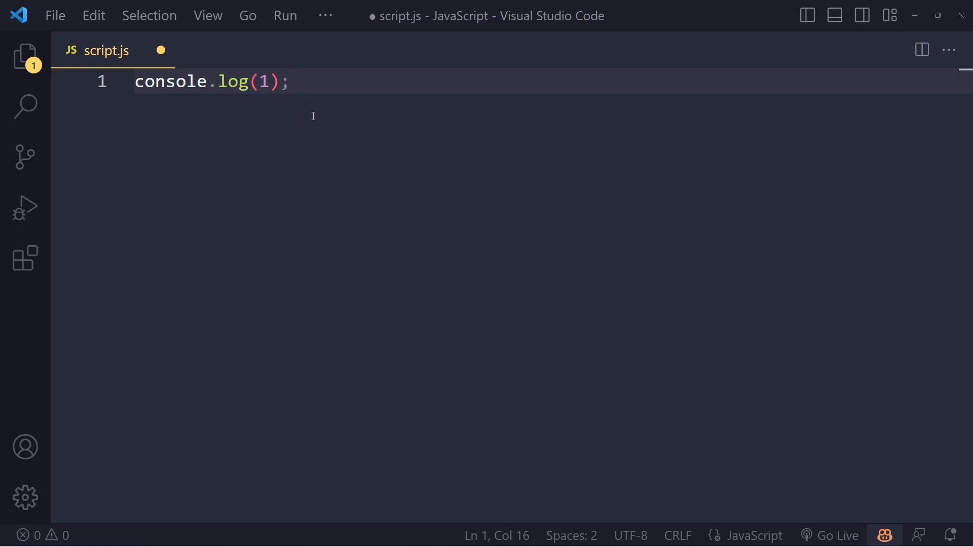
{"action": "mouse_move", "coordinate": [343, 154]}
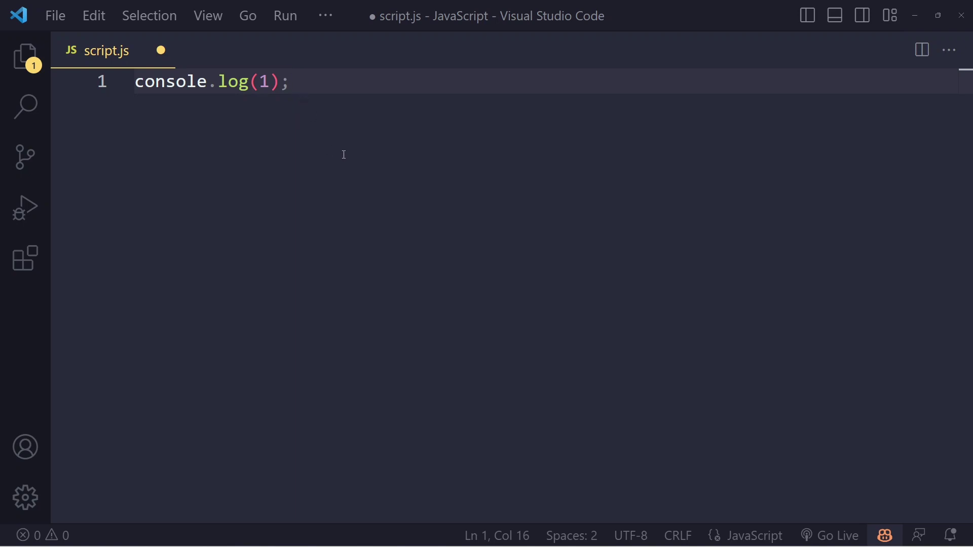
{"action": "mouse_move", "coordinate": [347, 134]}
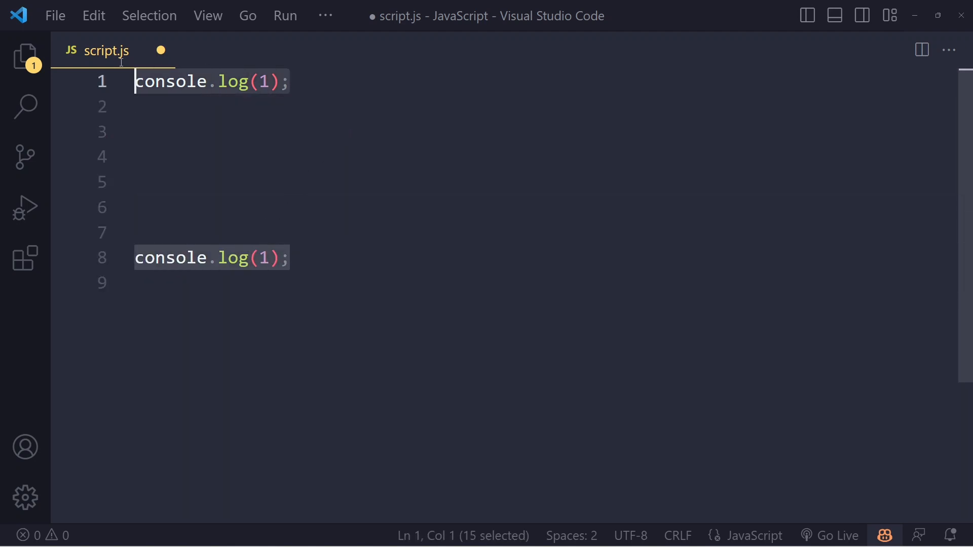
{"action": "left_click", "coordinate": [291, 81]}
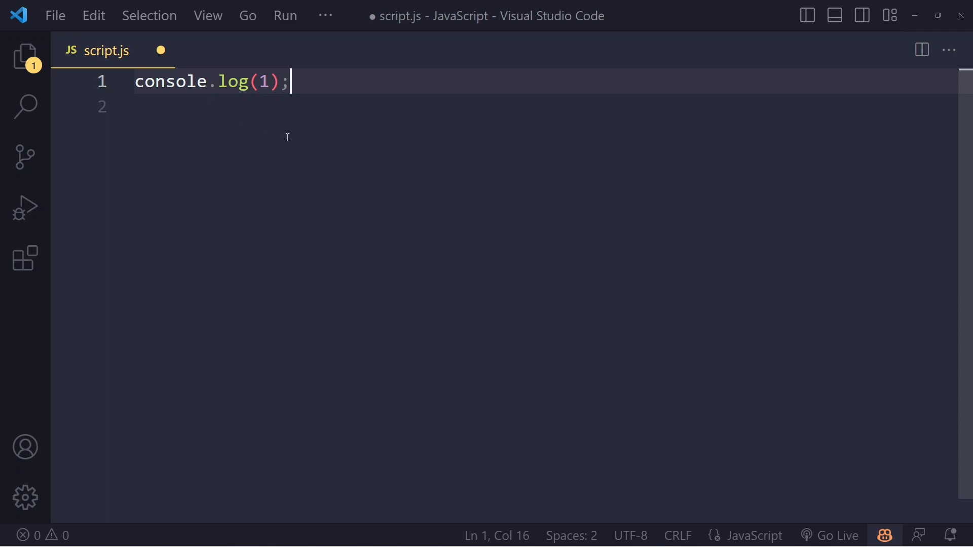
Trim script.js to one console.log(1); line and return to the Windows shortcut sheet
{"action": "key", "text": "Ctrl+a"}
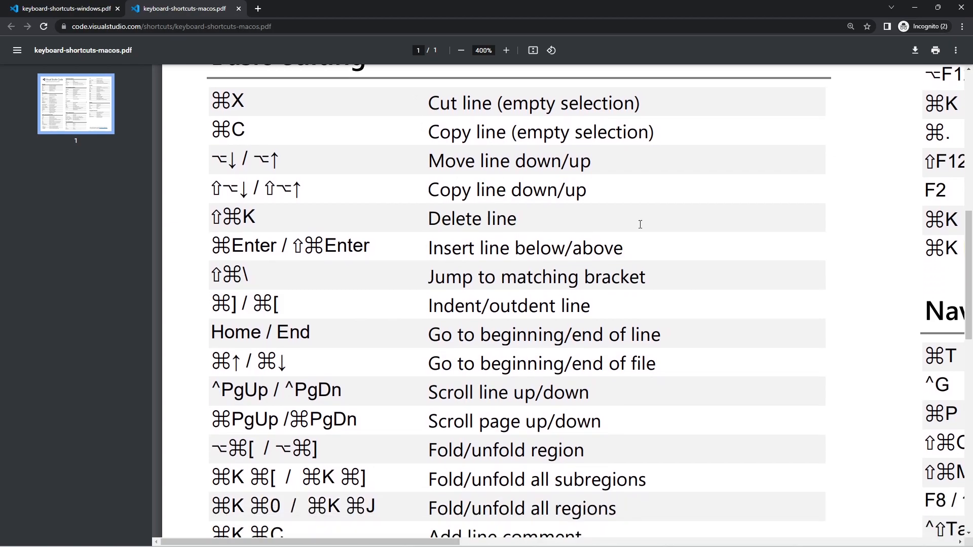
{"action": "left_click", "coordinate": [61, 8]}
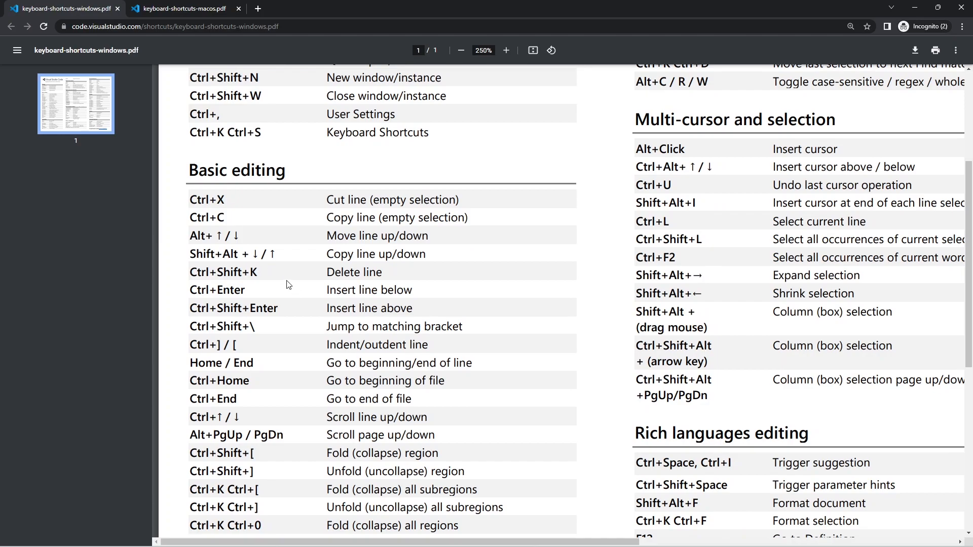
{"action": "mouse_move", "coordinate": [284, 271]}
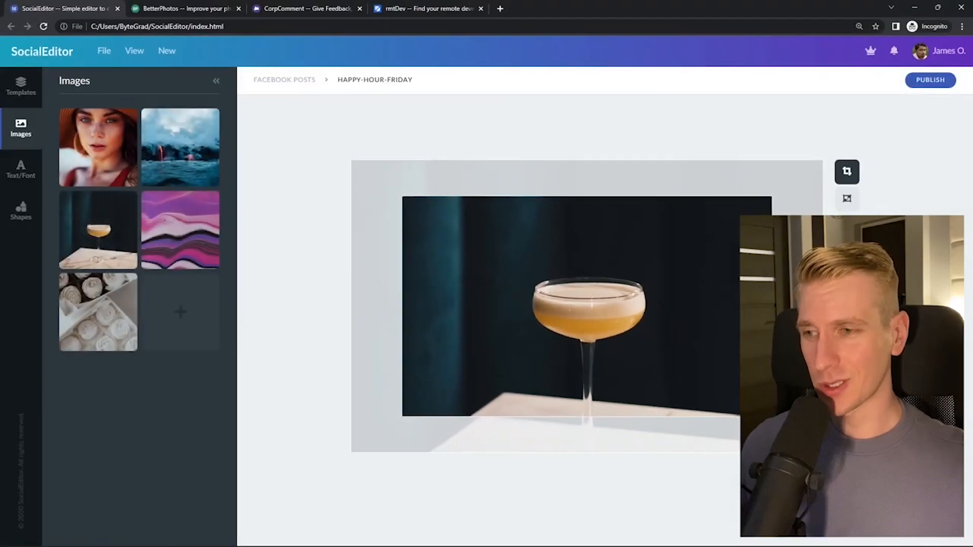
Search 'react developer' on the rmtDev job demo, then move on to the CorpComment feedback board
{"action": "left_click", "coordinate": [182, 8]}
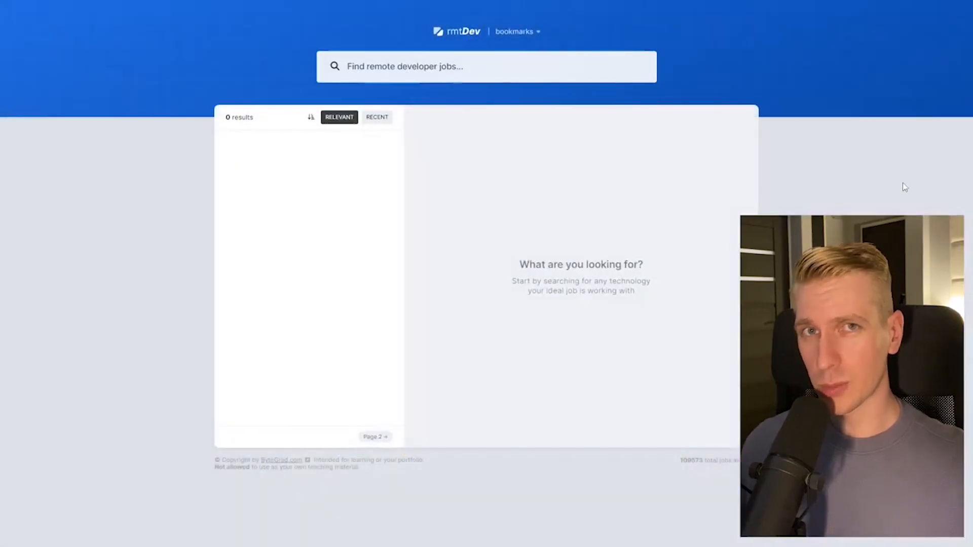
{"action": "type", "text": "react developer"}
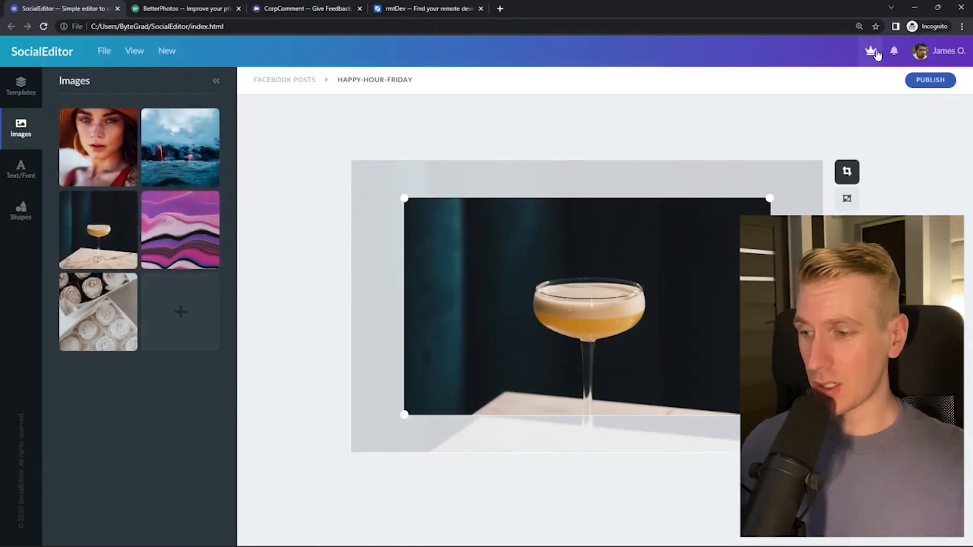
{"action": "left_click", "coordinate": [184, 9]}
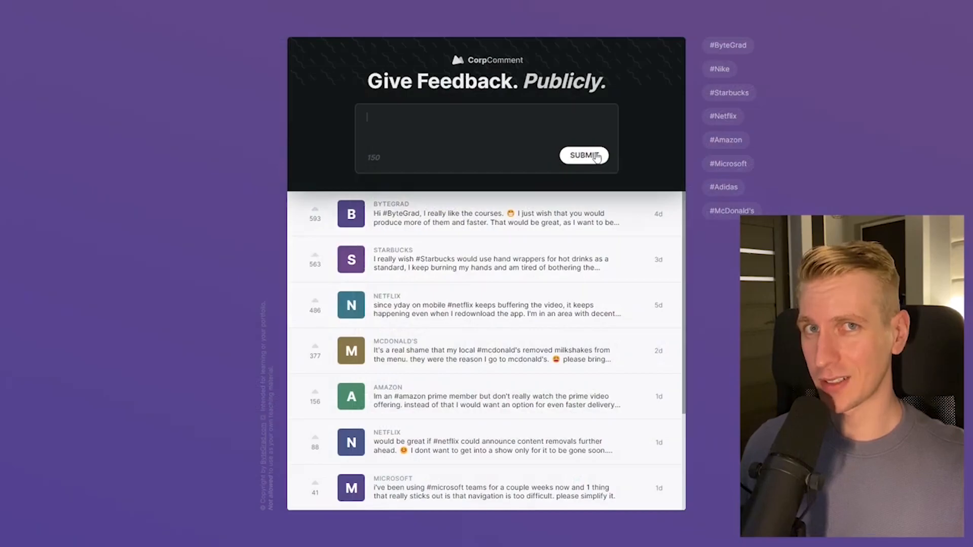
{"action": "mouse_move", "coordinate": [724, 130]}
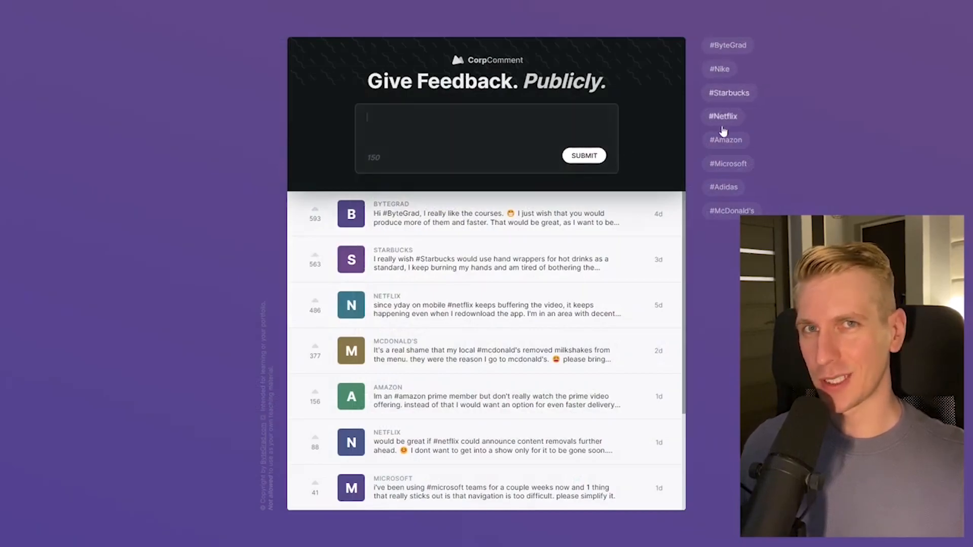